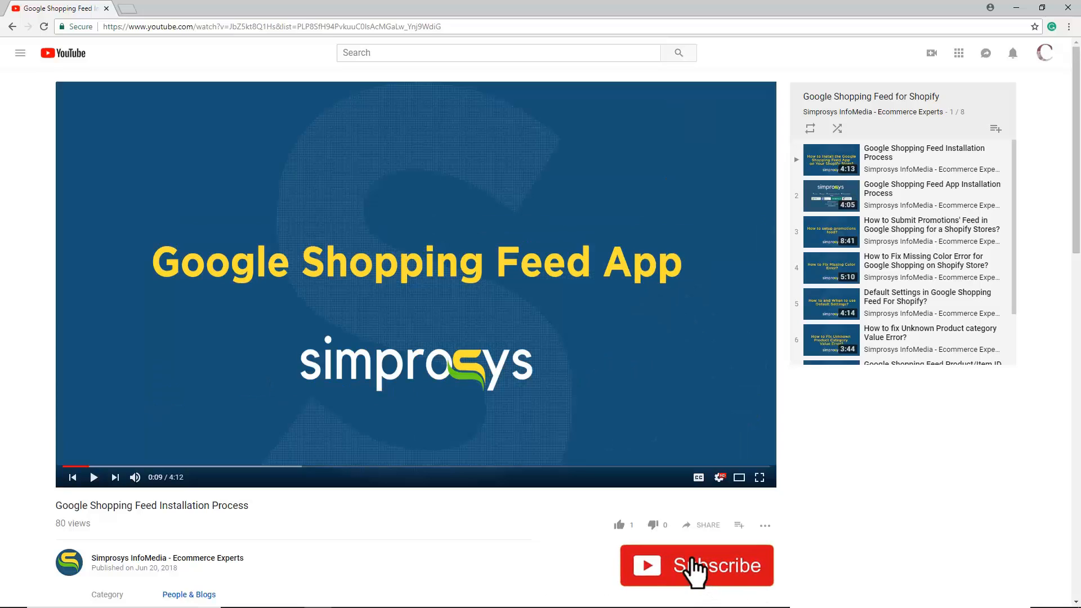
- Limit Merchant Center Diagnostics item issues to the Shopping ads destination
left_click(697, 566)
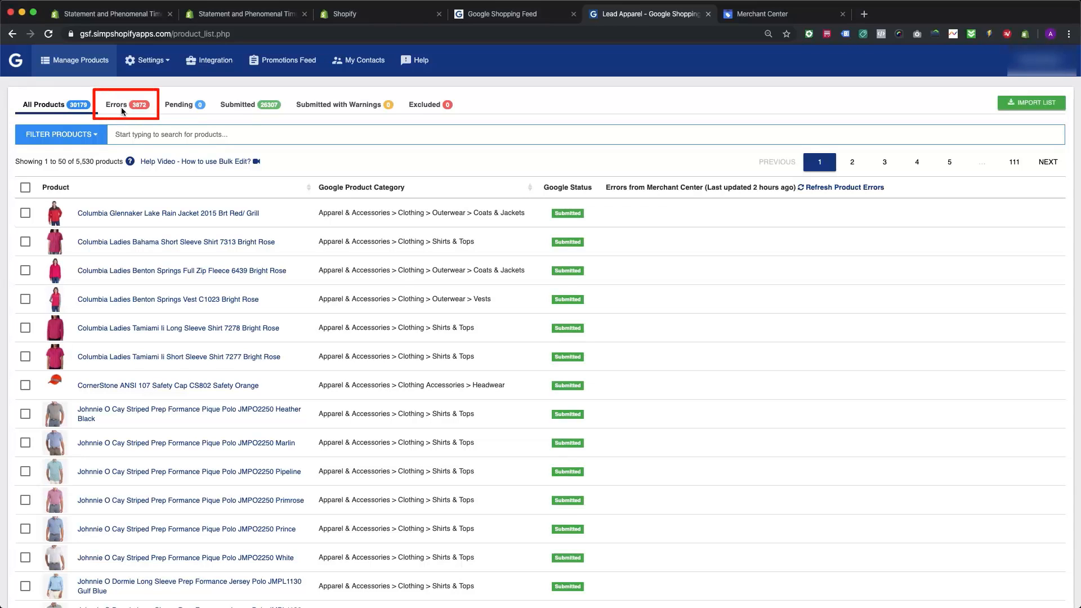
left_click(126, 105)
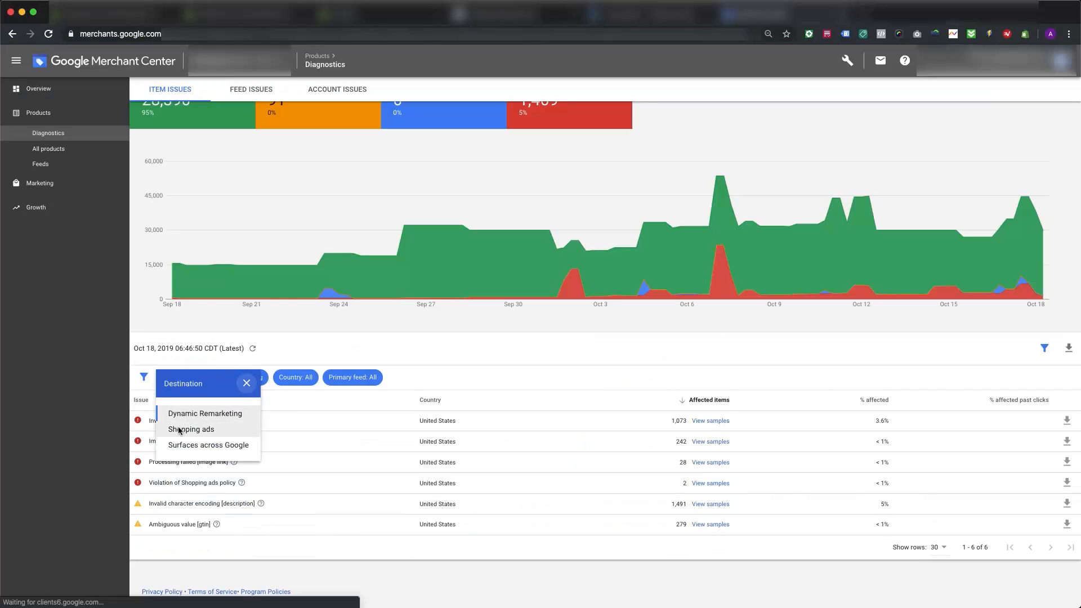
left_click(191, 429)
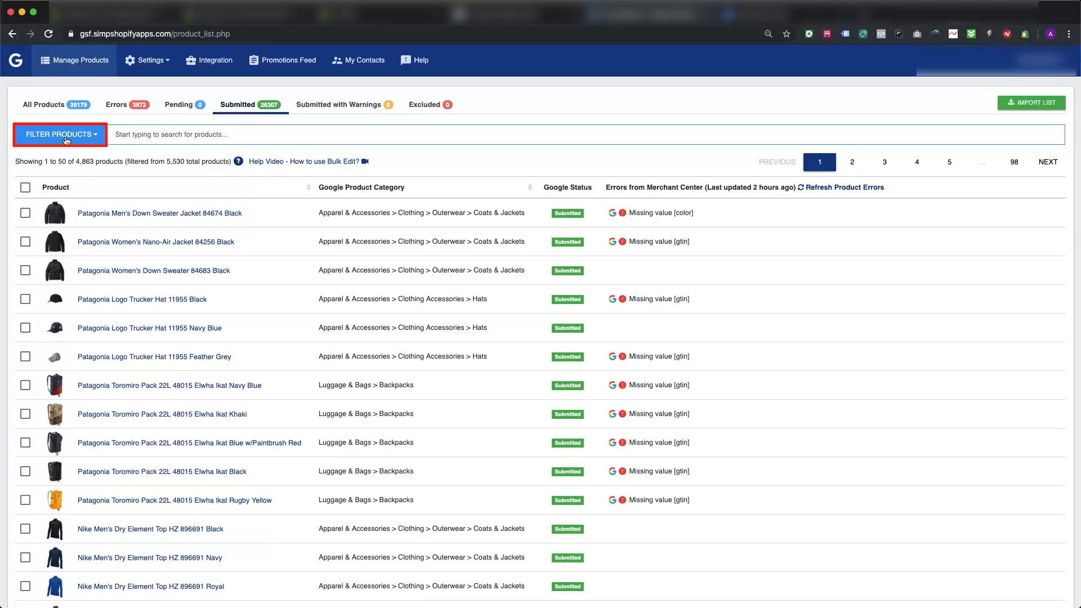
- Filter products by Error from Merchant Center, then return to the all-products list
left_click(59, 135)
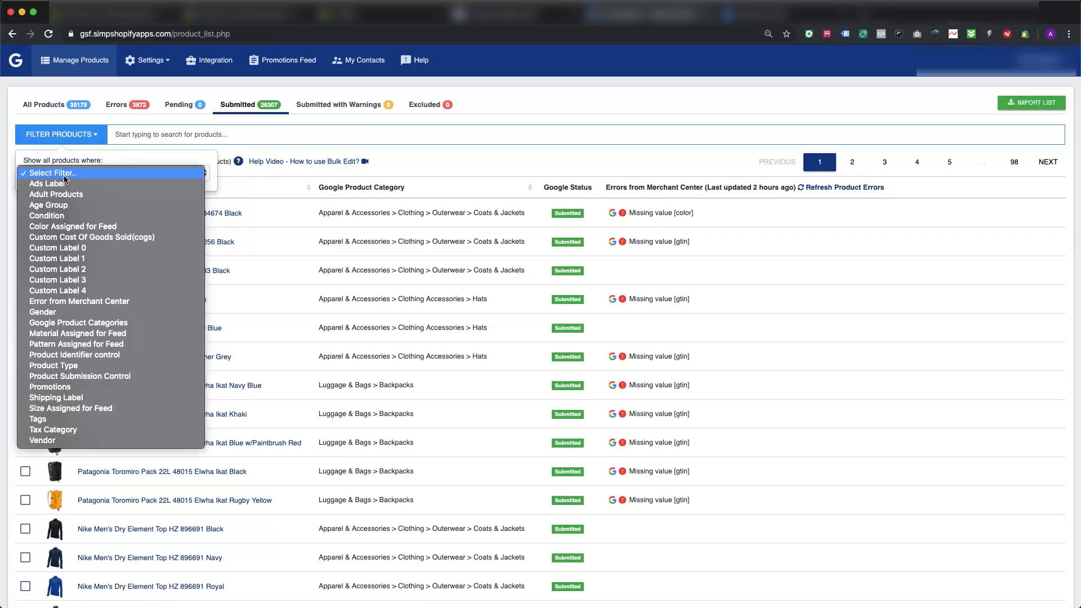
mouse_move(79, 301)
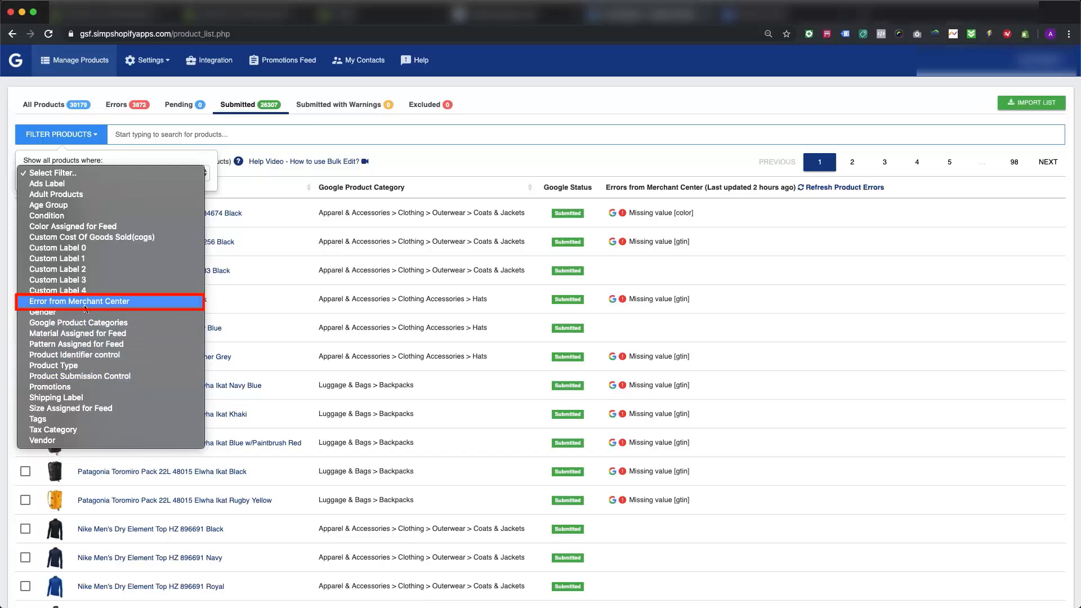
left_click(79, 301)
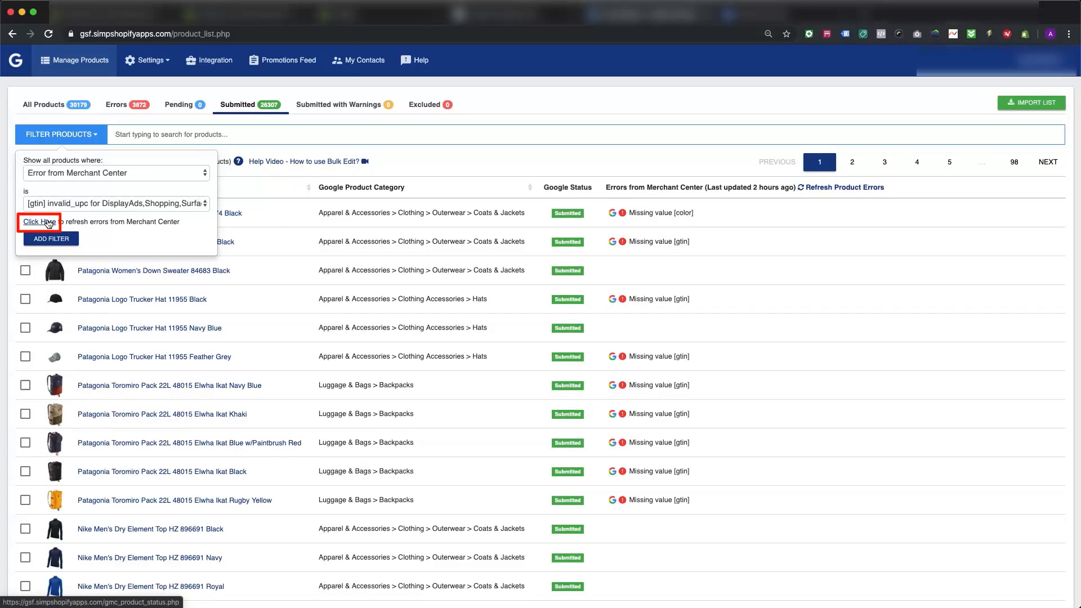
left_click(44, 104)
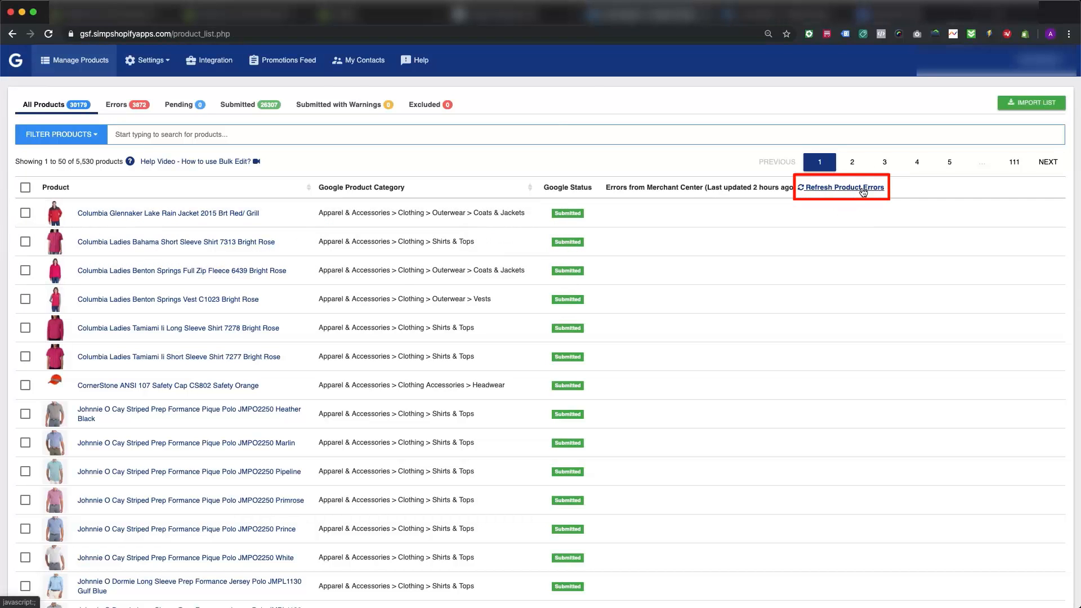
- Request a fresh Merchant Center product error sync, entering an email and fetching product status
left_click(843, 187)
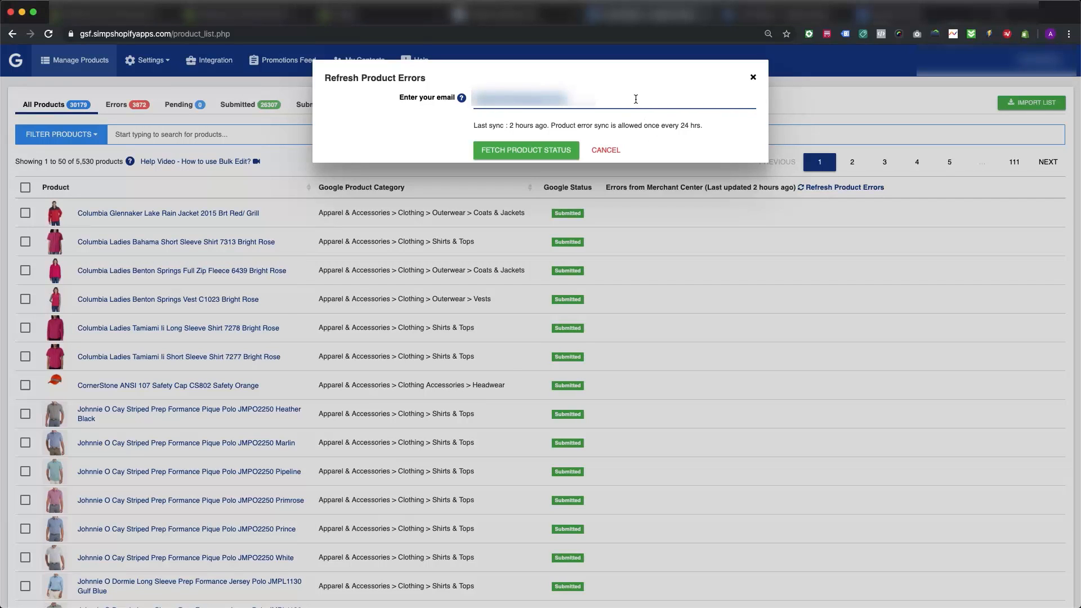
left_click(526, 150)
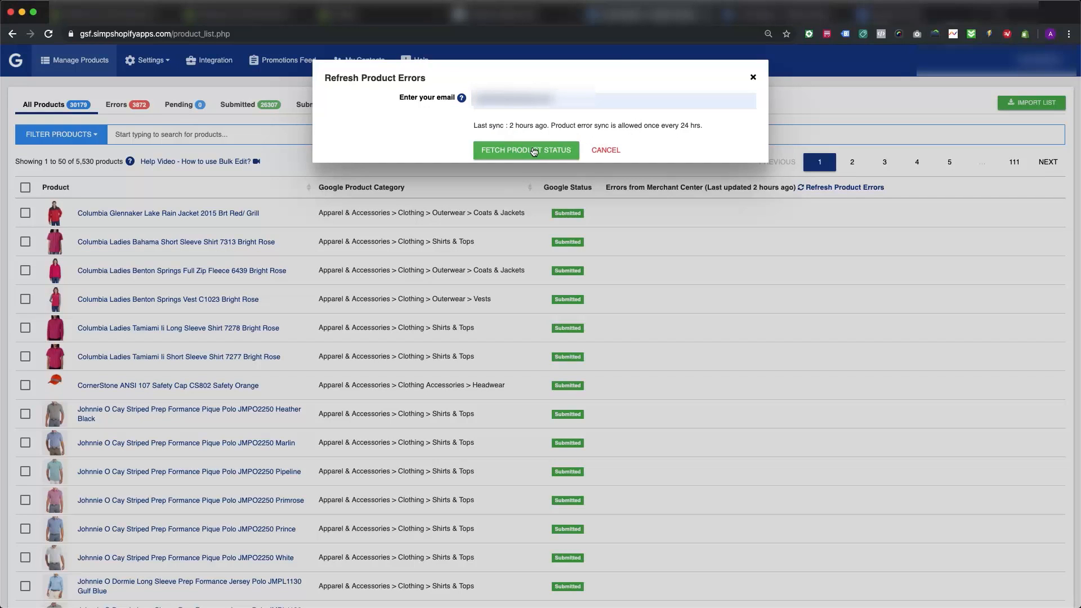
left_click(526, 150)
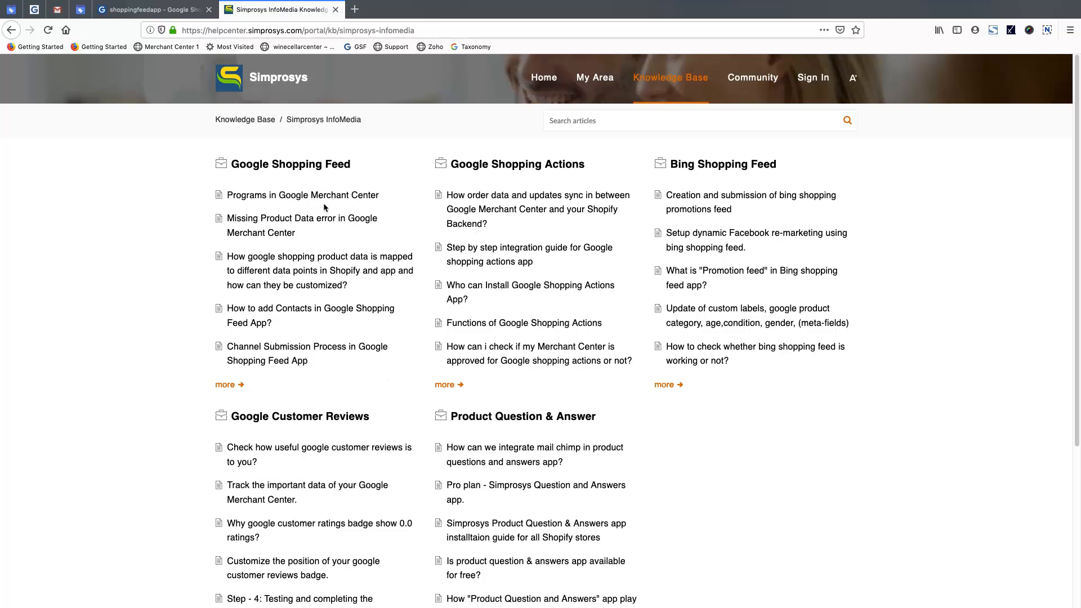
- Open the Knowledge Base's Google Shopping Feed Errors and their Fixes articles
left_click(289, 164)
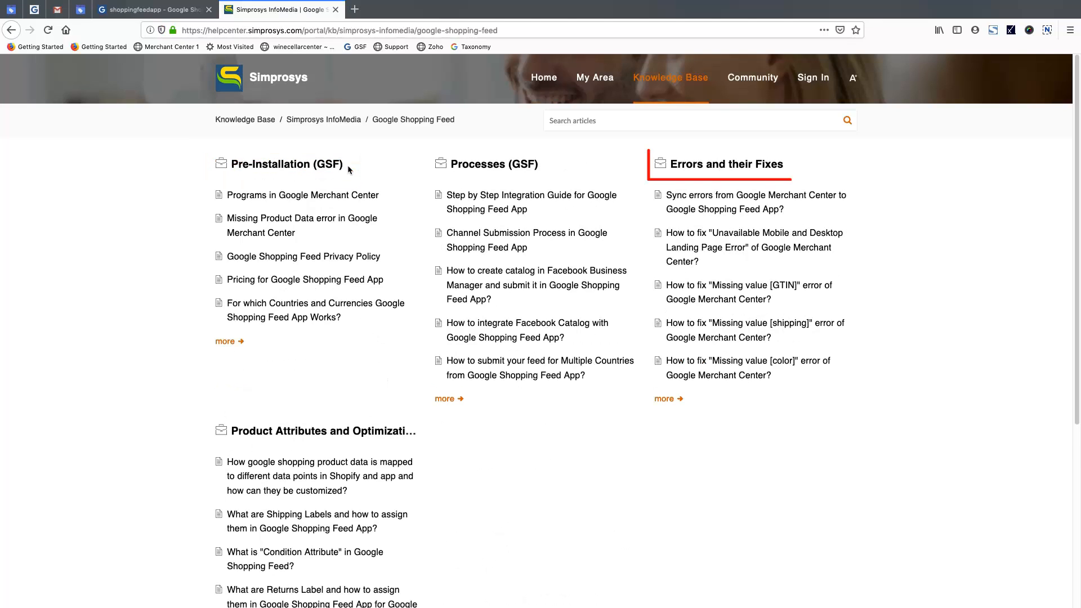
left_click(724, 163)
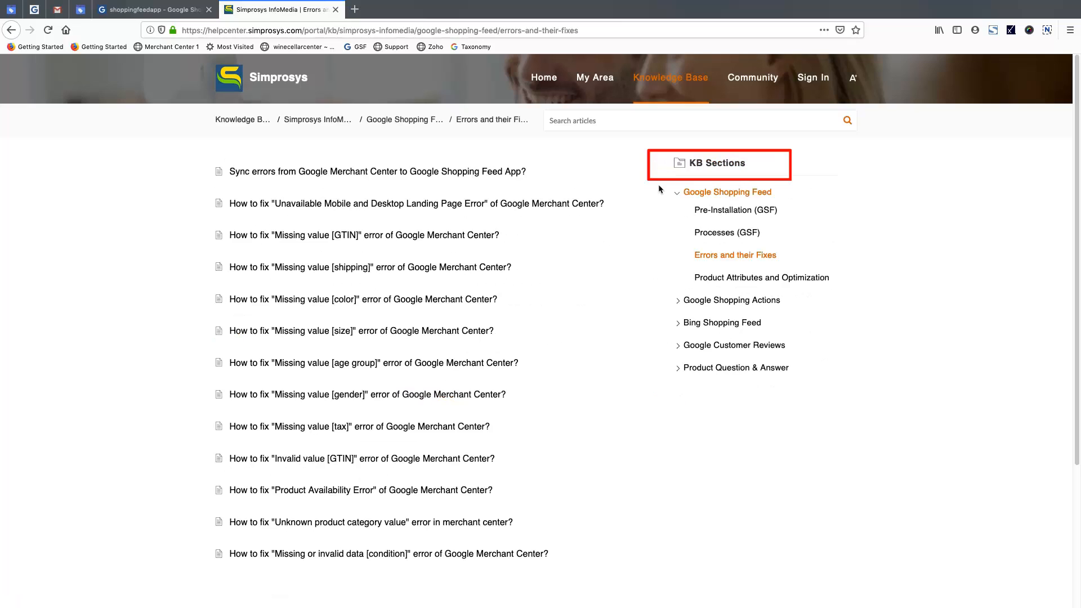
left_click(62, 9)
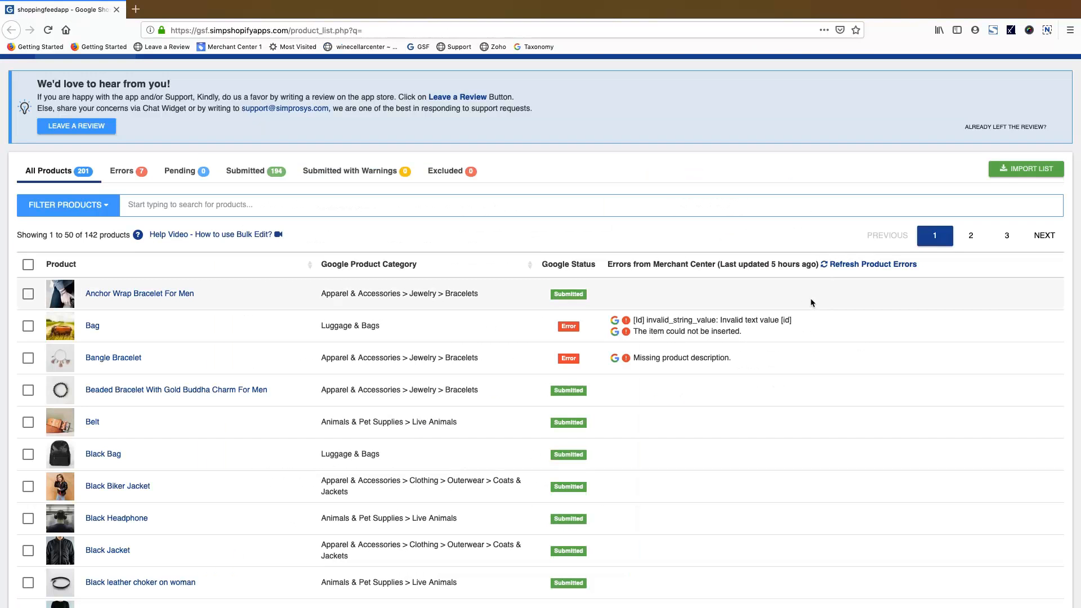
left_click(873, 264)
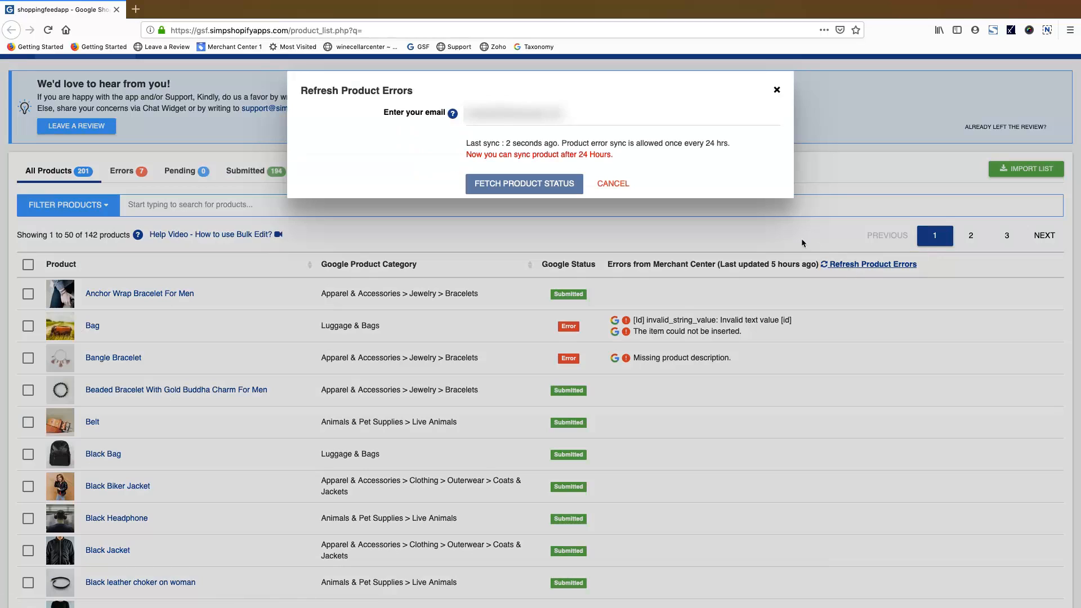
left_click(620, 114)
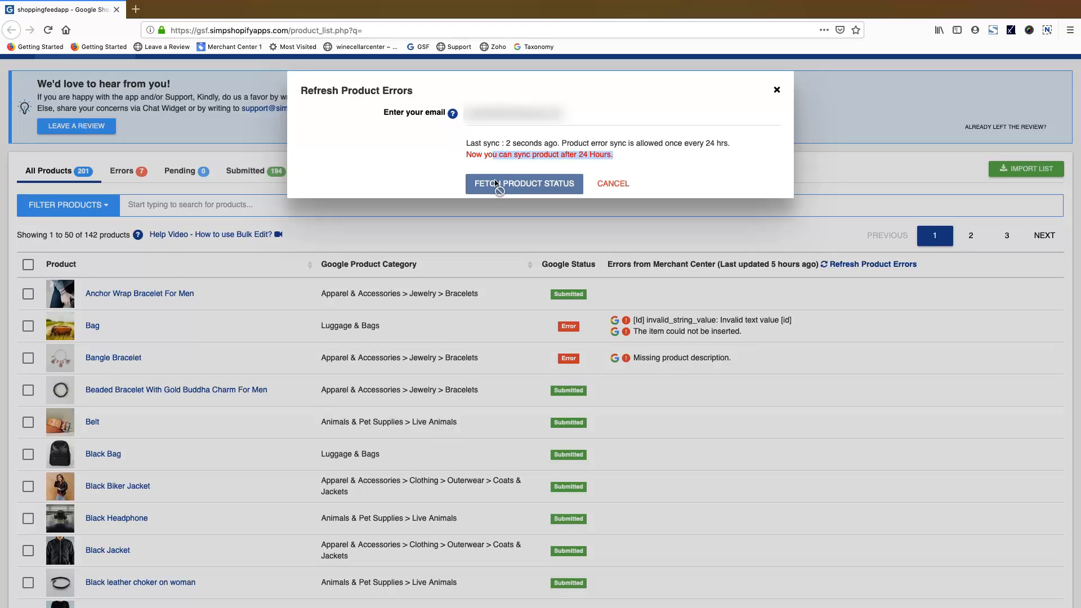
left_click(612, 184)
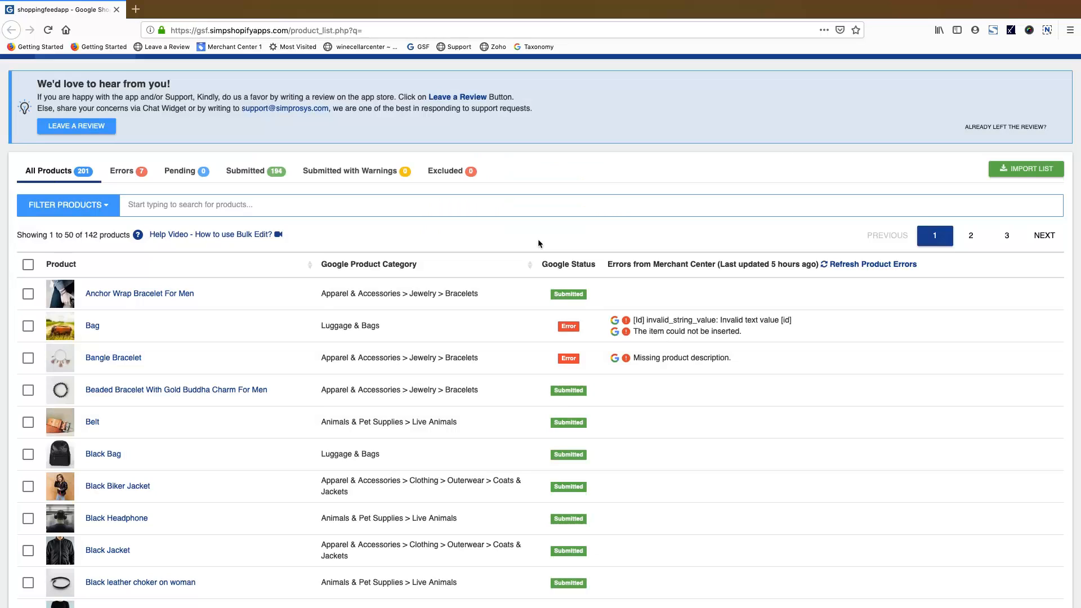